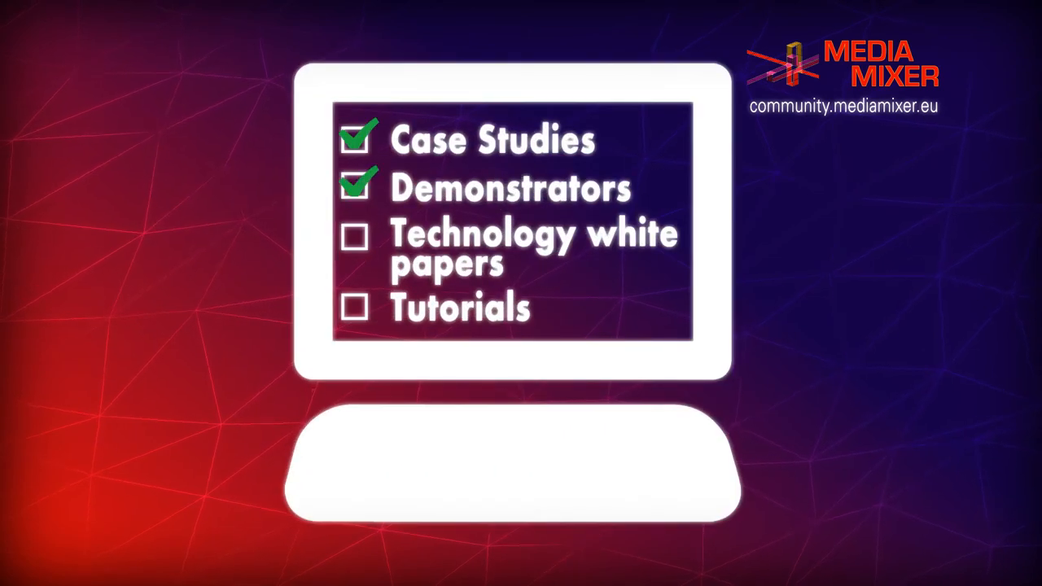
{"action": "left_click", "coordinate": [358, 234]}
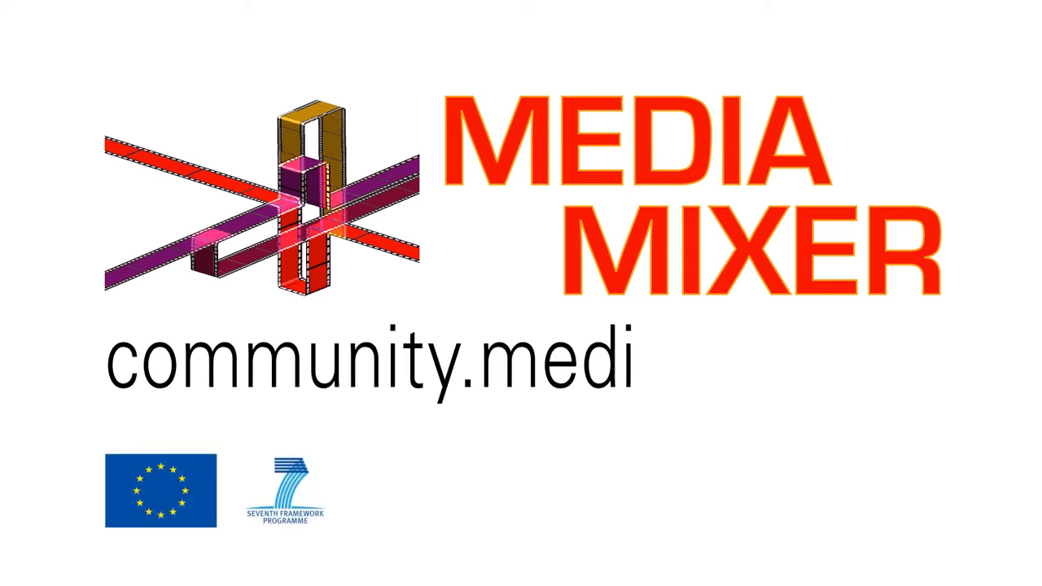
{"action": "type", "text": "amixer.eu"}
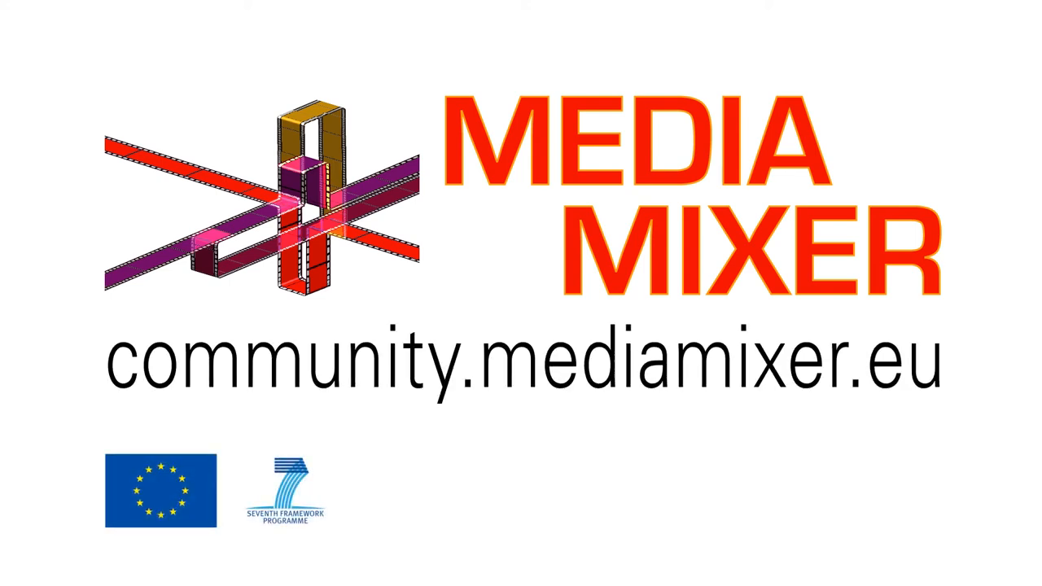